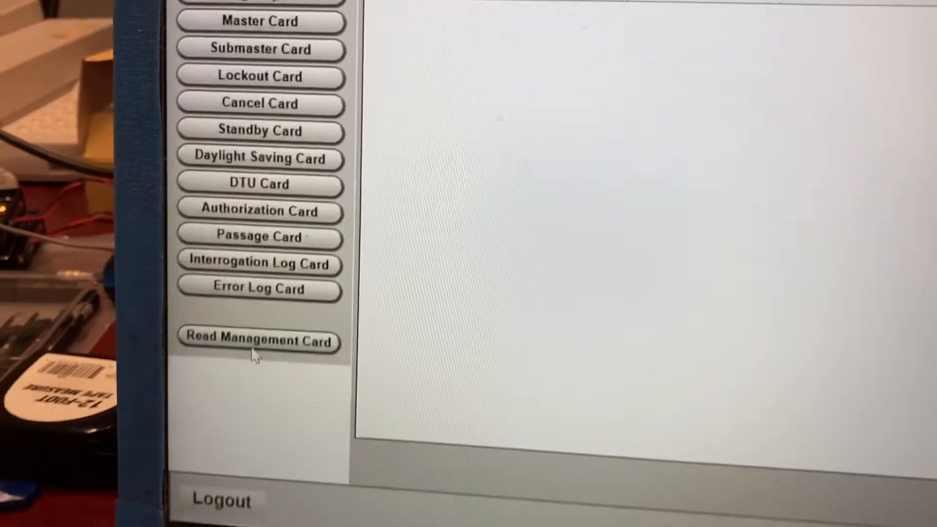
Step: Read the management card so two 153-record interrogation logs for the room appear
{"action": "left_click", "coordinate": [259, 341]}
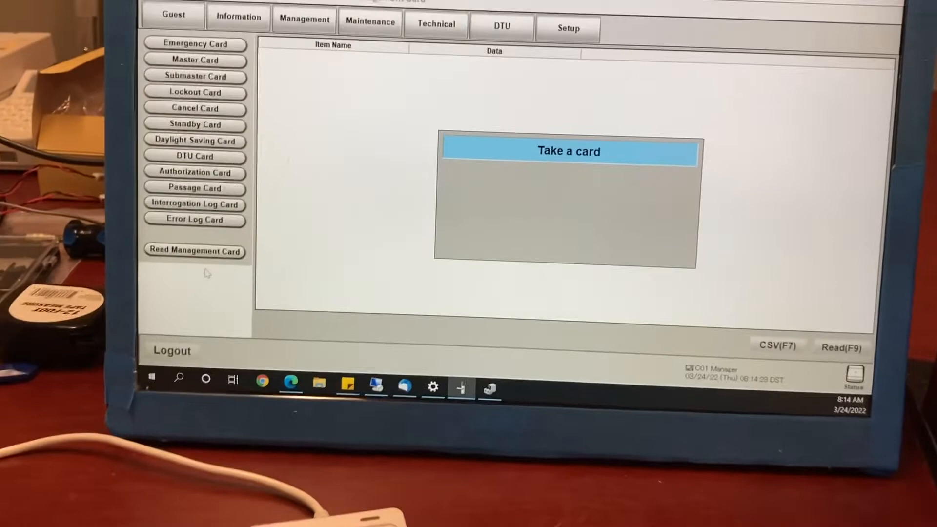
{"action": "left_click", "coordinate": [195, 249]}
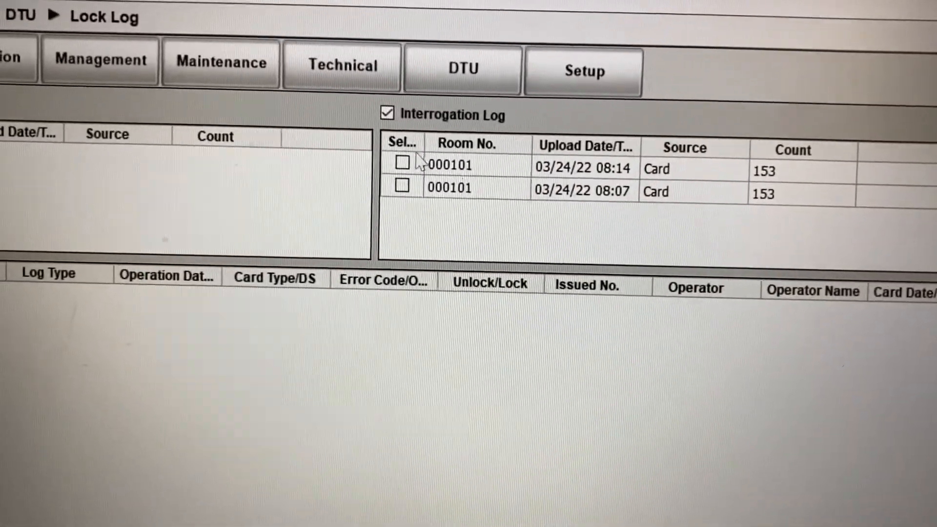
Step: Show the 08:14 log for room 000101 and begin its CSV(F7) export
{"action": "left_click", "coordinate": [417, 162]}
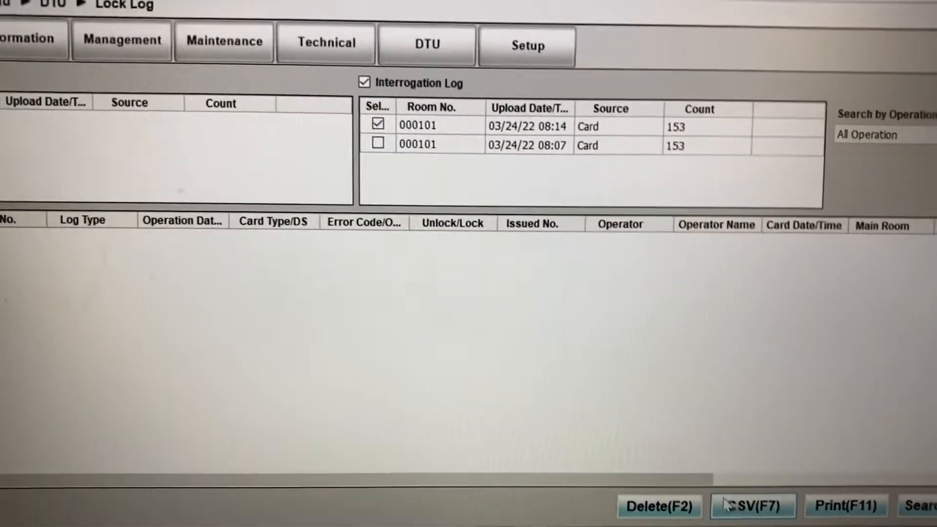
{"action": "left_click", "coordinate": [751, 506]}
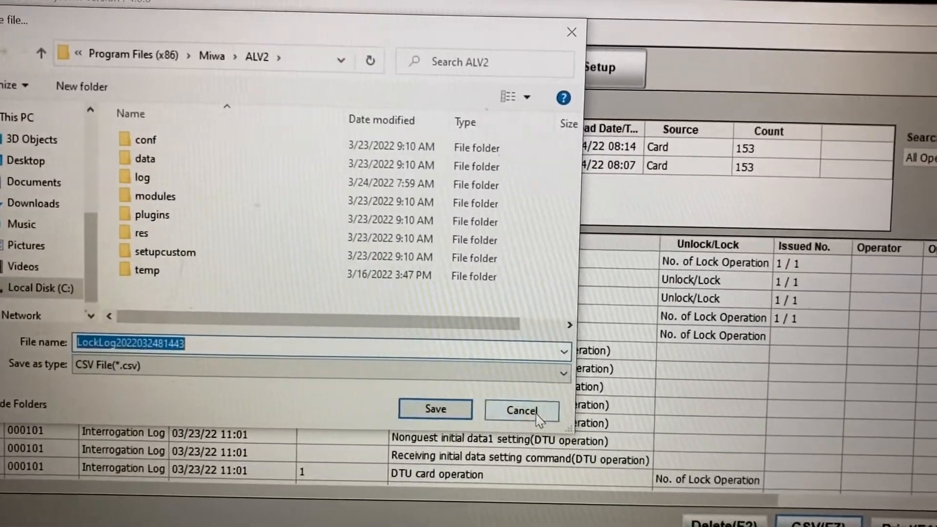
Step: Cancel the CSV save, leaving room 000101's log entries on screen
{"action": "left_click", "coordinate": [522, 410]}
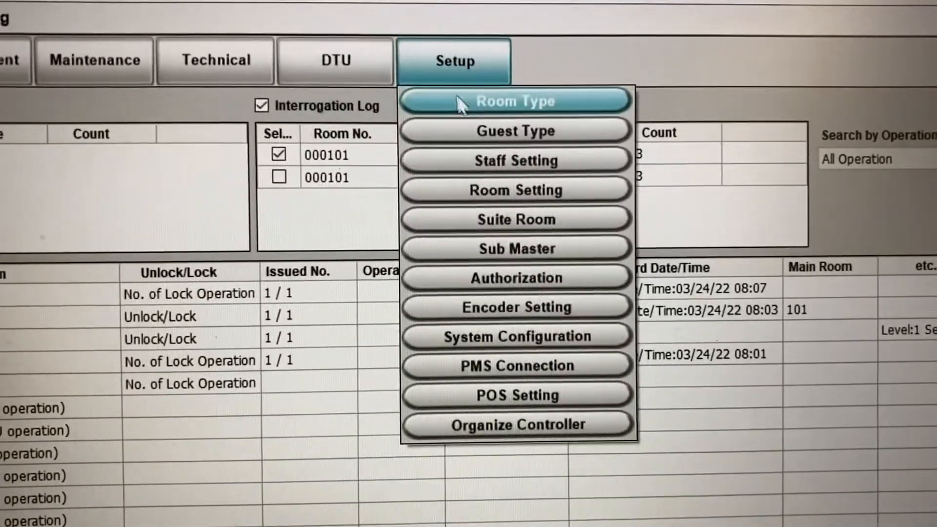
Step: Open Sub Master setup showing entries valid through 12/30/99, 00:00–23:59, all weekdays
{"action": "left_click", "coordinate": [514, 100]}
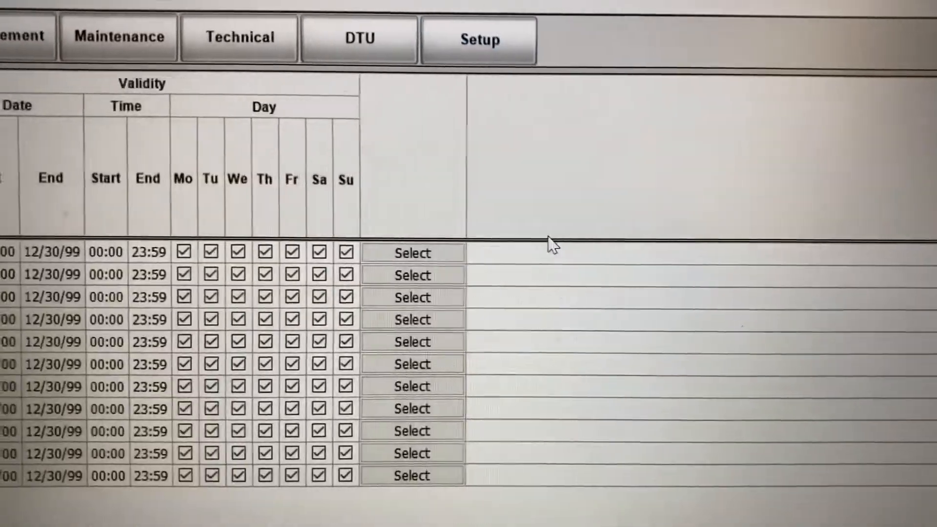